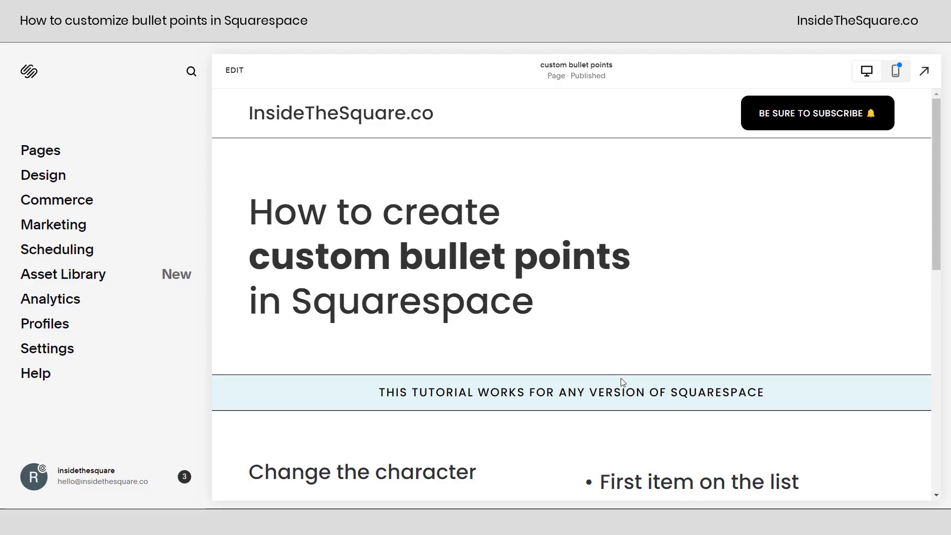
mouse_move(785, 194)
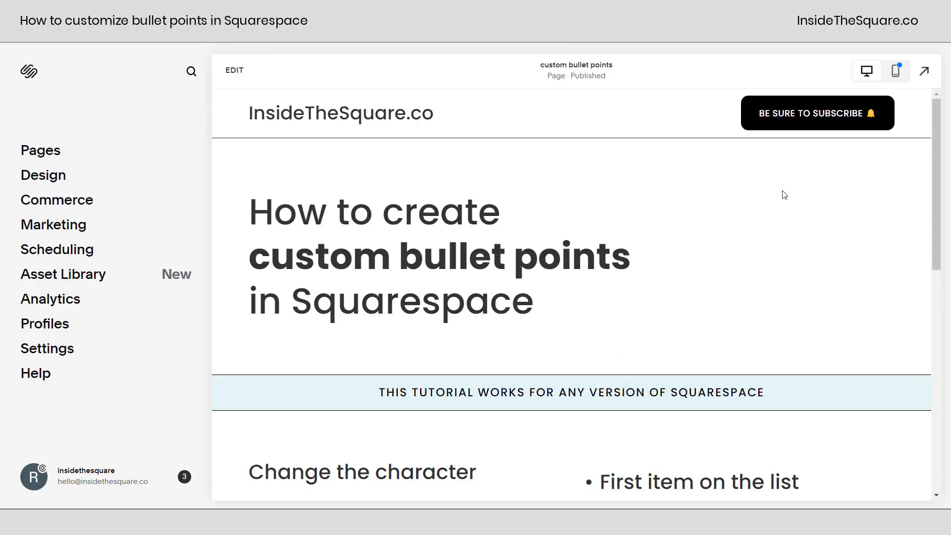
Enter li>*:first-child::before{content:"→"!important} in the Custom CSS editor to replace bullets with arrows.
scroll(down, 3)
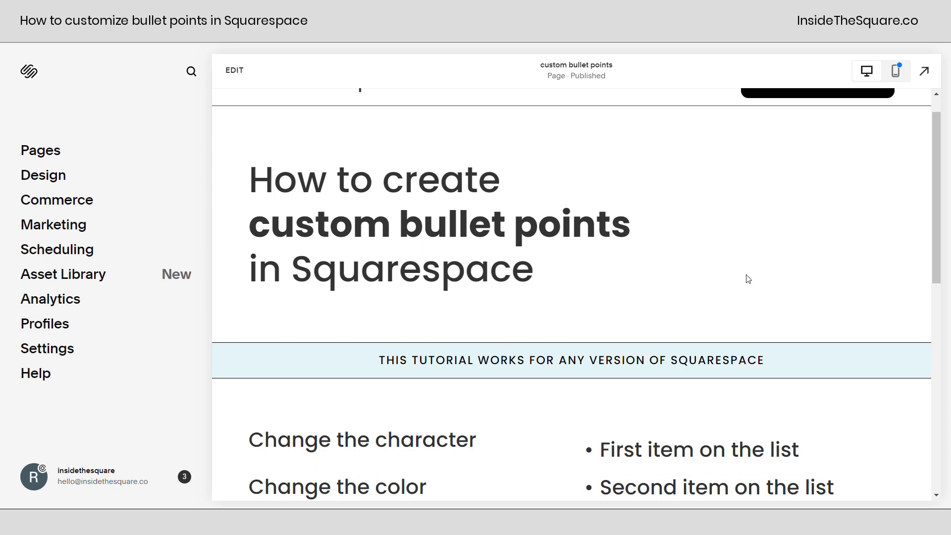
scroll(down, 3)
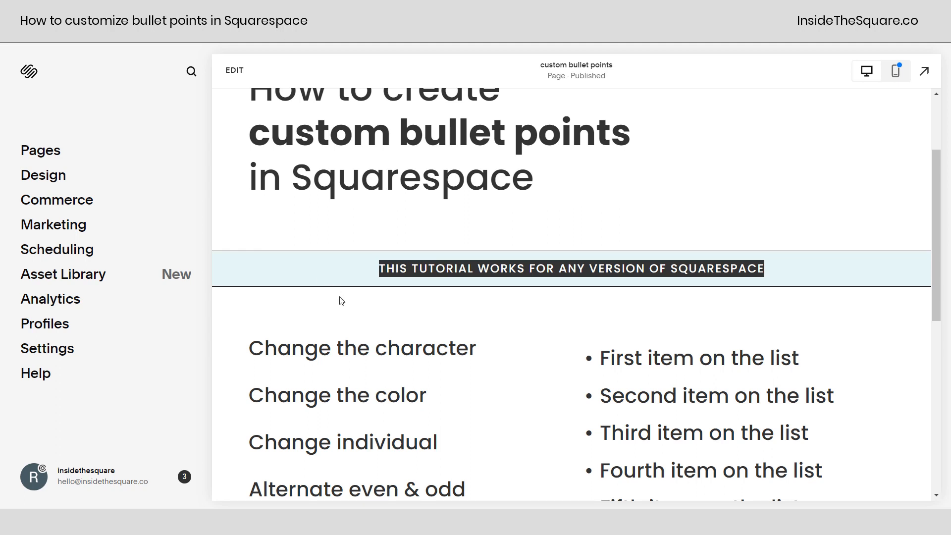
scroll(down, 3)
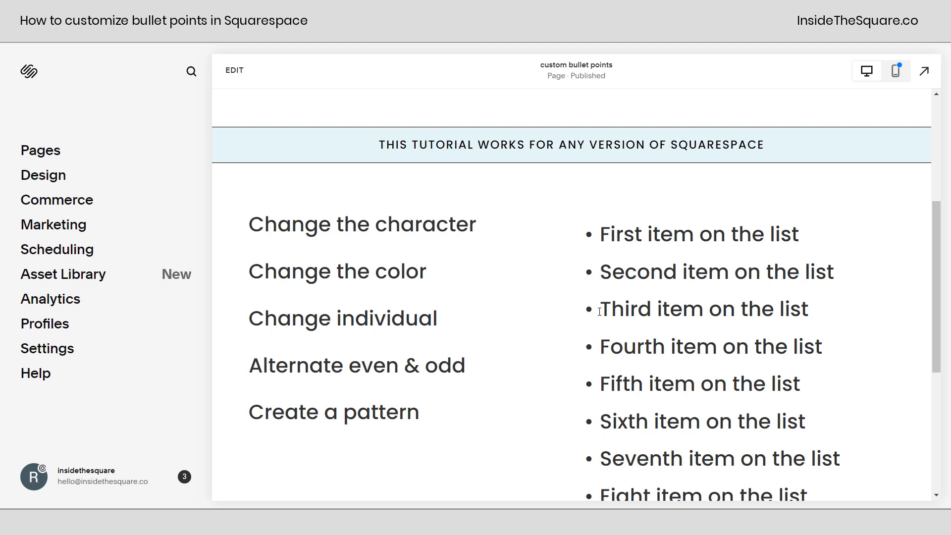
mouse_move(434, 282)
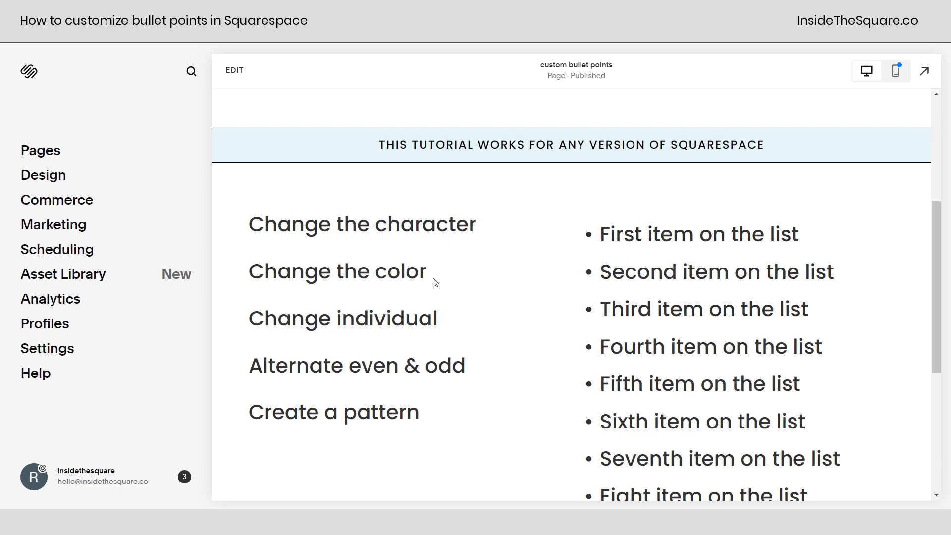
mouse_move(444, 322)
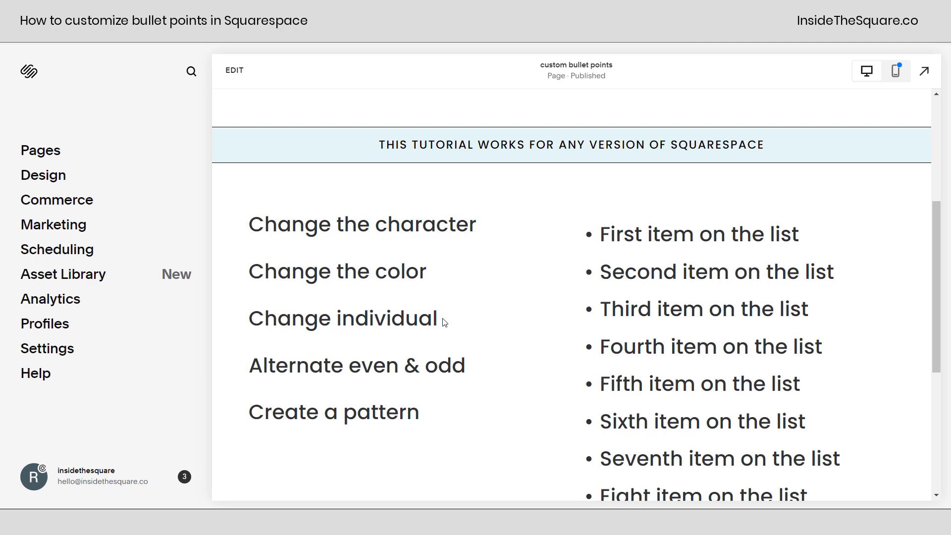
mouse_move(421, 423)
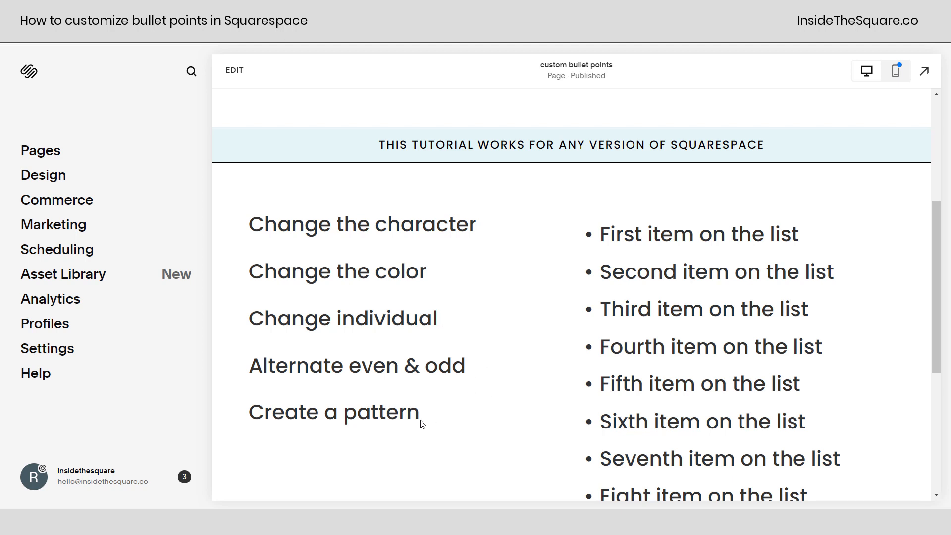
mouse_move(685, 297)
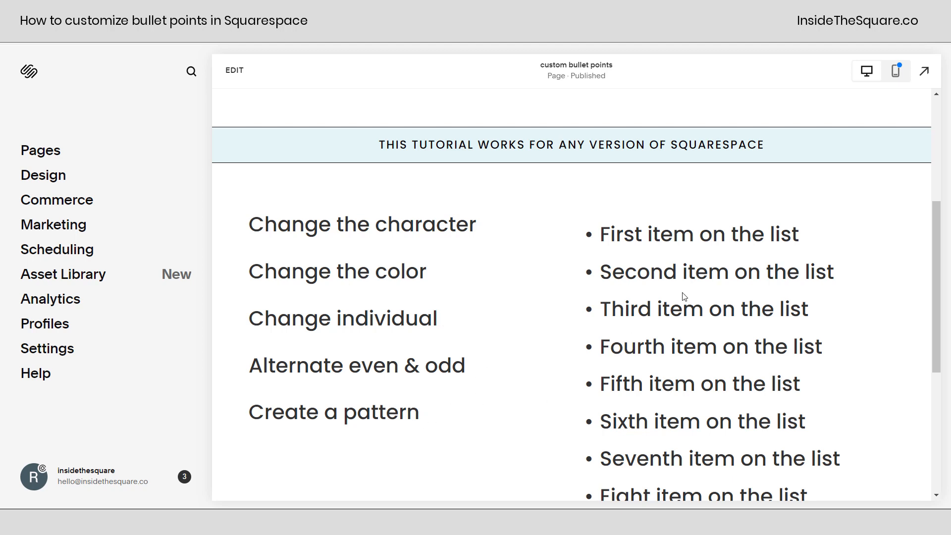
scroll(down, 3)
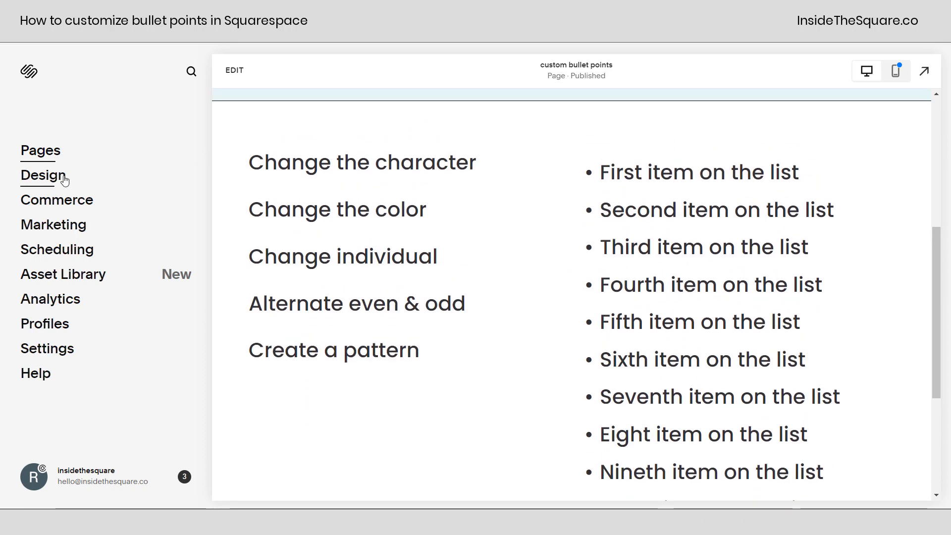
click(41, 176)
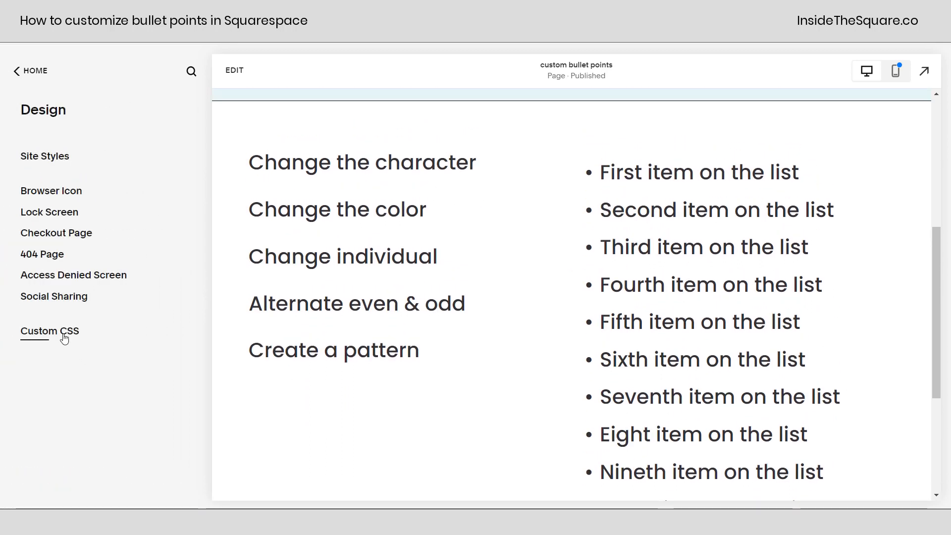
click(49, 331)
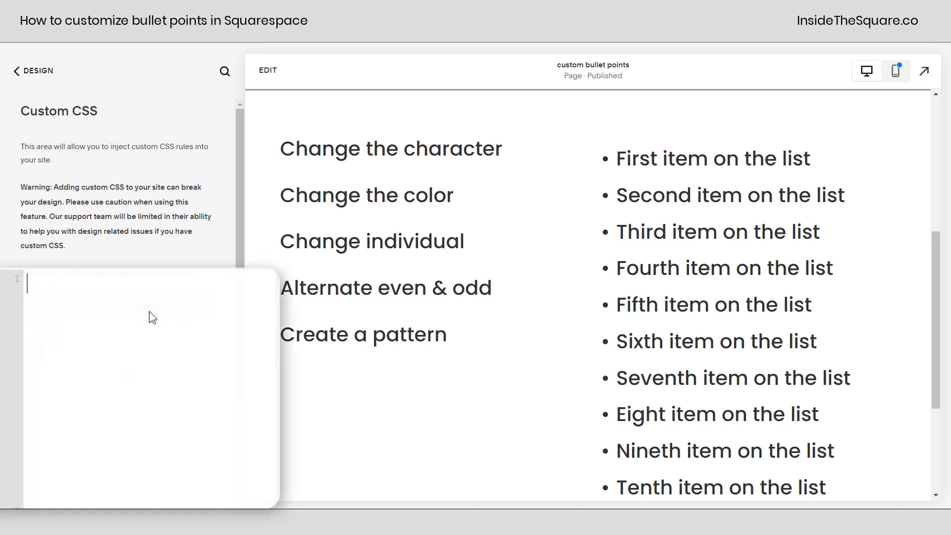
text(li>*:first-child::before{content:"→"!important})
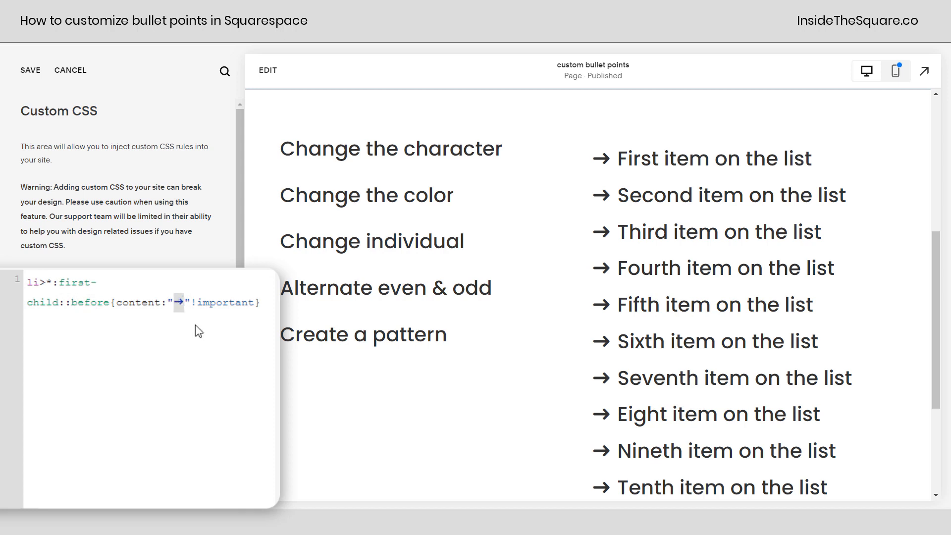
mouse_move(632, 272)
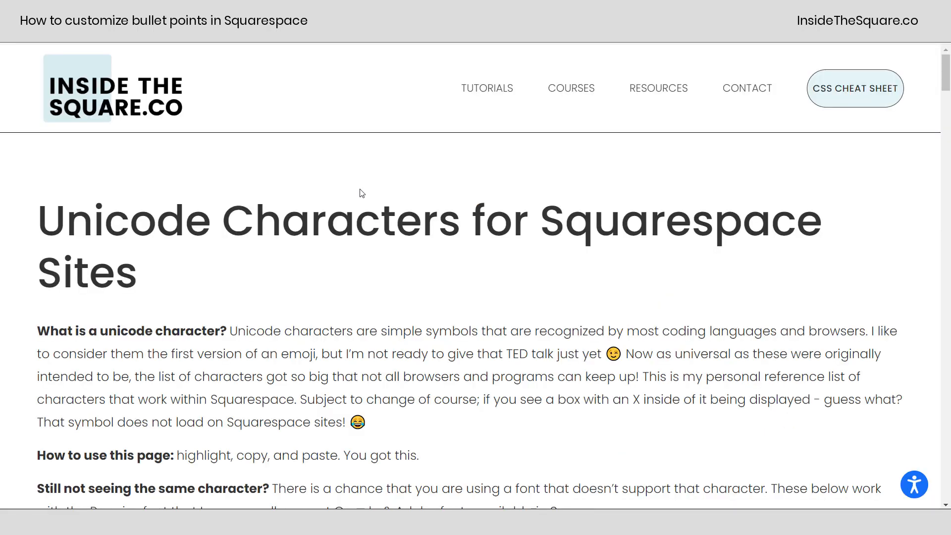
Scroll to the Unicode Arrows set and select the ➤ arrowhead character to copy.
scroll(down, 3)
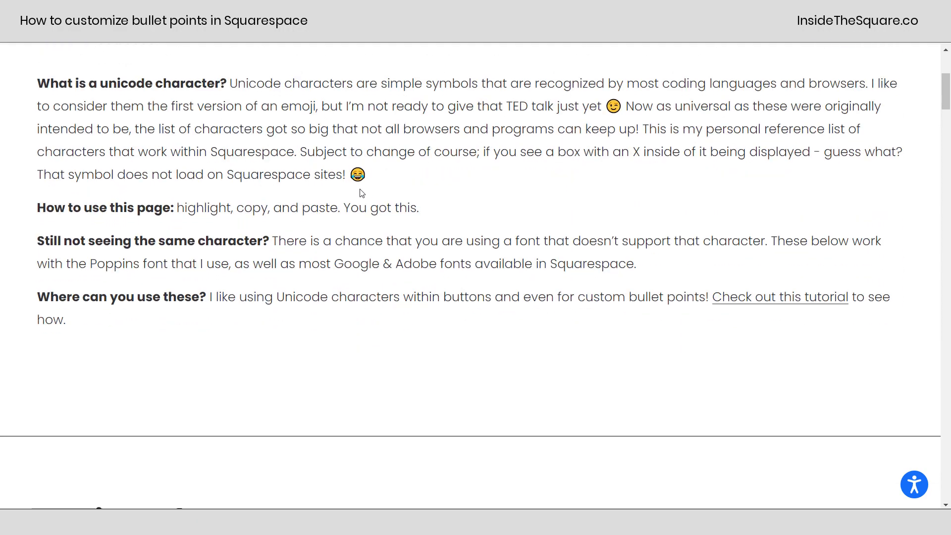
scroll(down, 3)
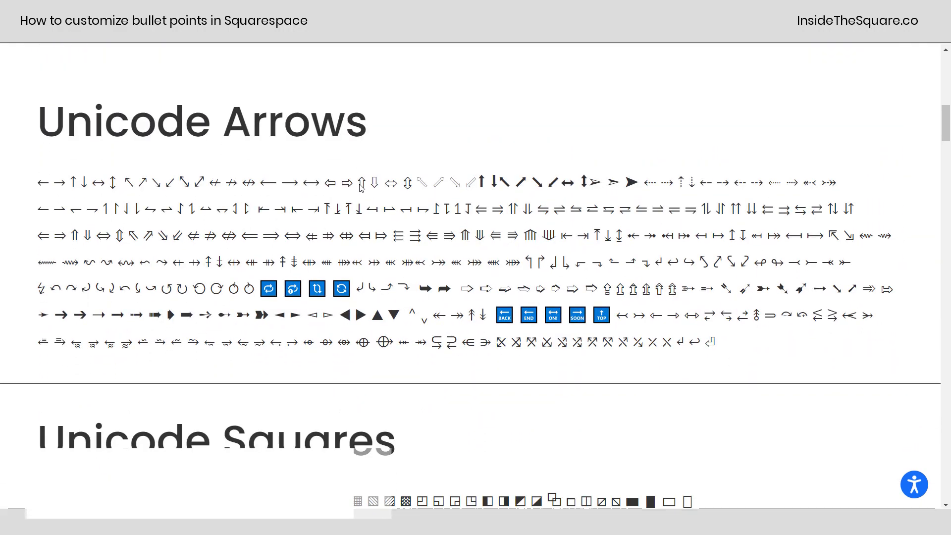
scroll(down, 3)
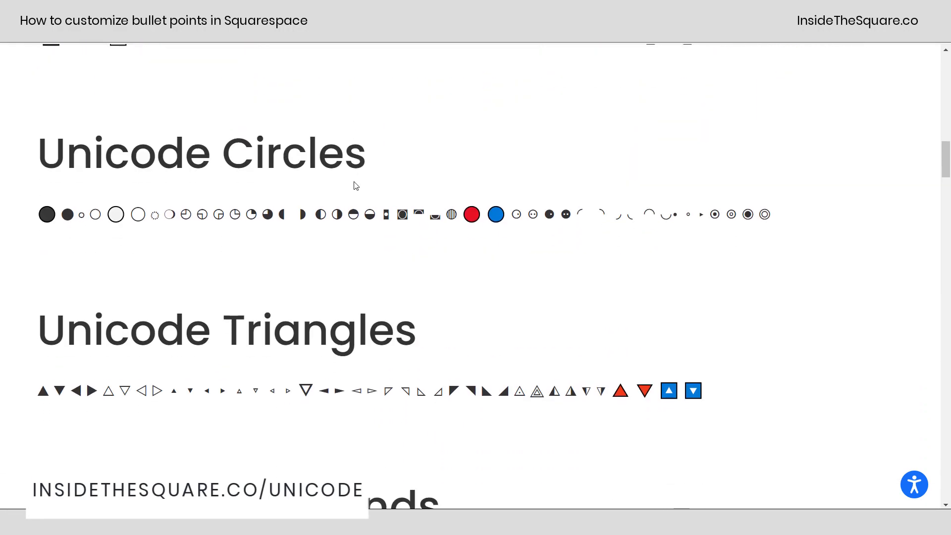
scroll(down, 3)
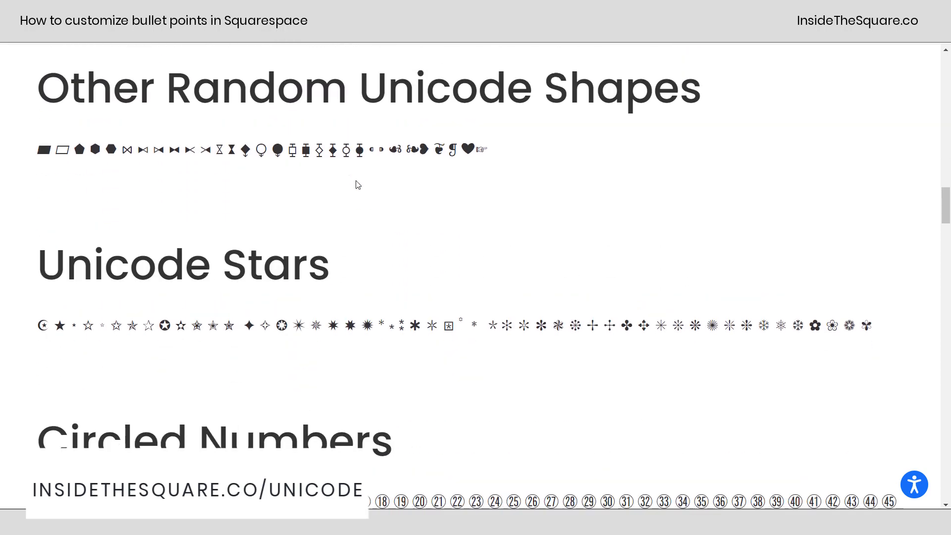
scroll(down, 3)
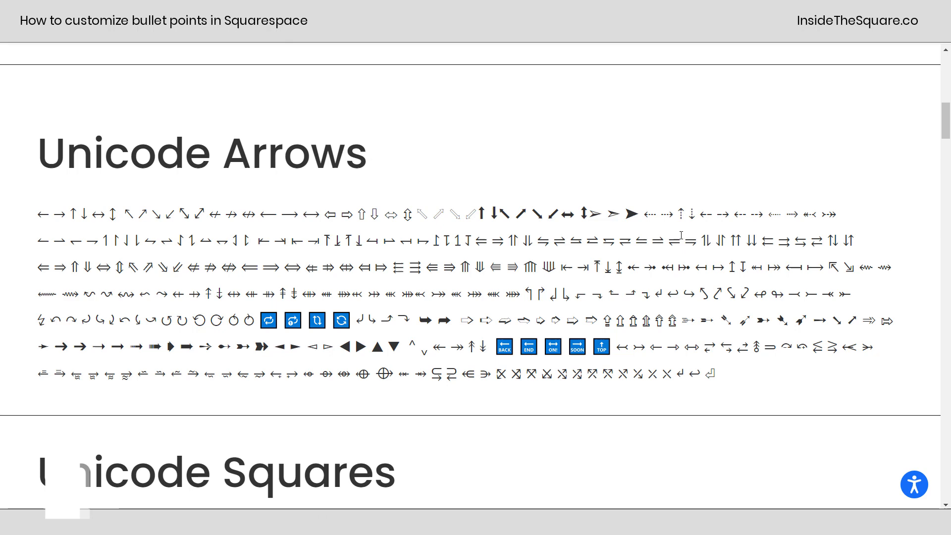
double_click(631, 214)
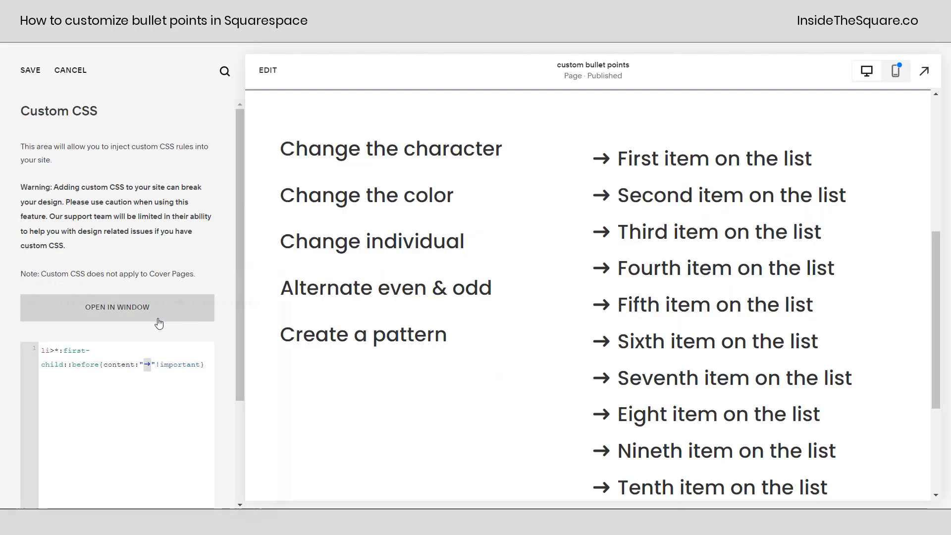
Replace the → in the content rule with ➤ so the bullets become solid arrowheads.
click(117, 308)
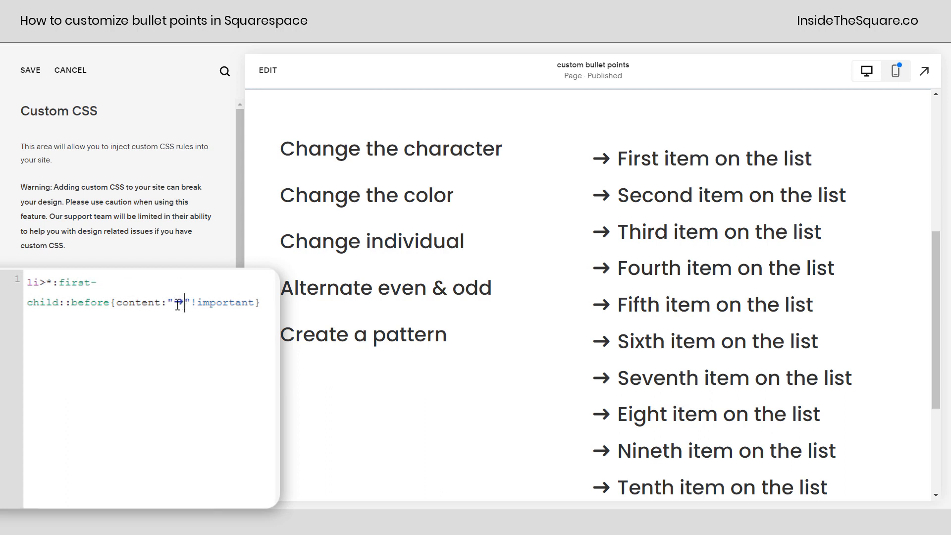
text(➤)
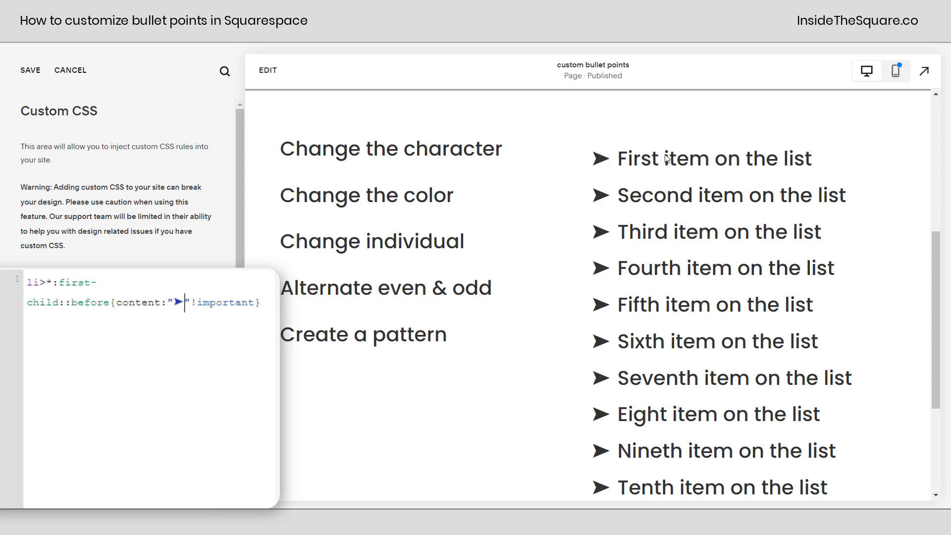
mouse_move(868, 217)
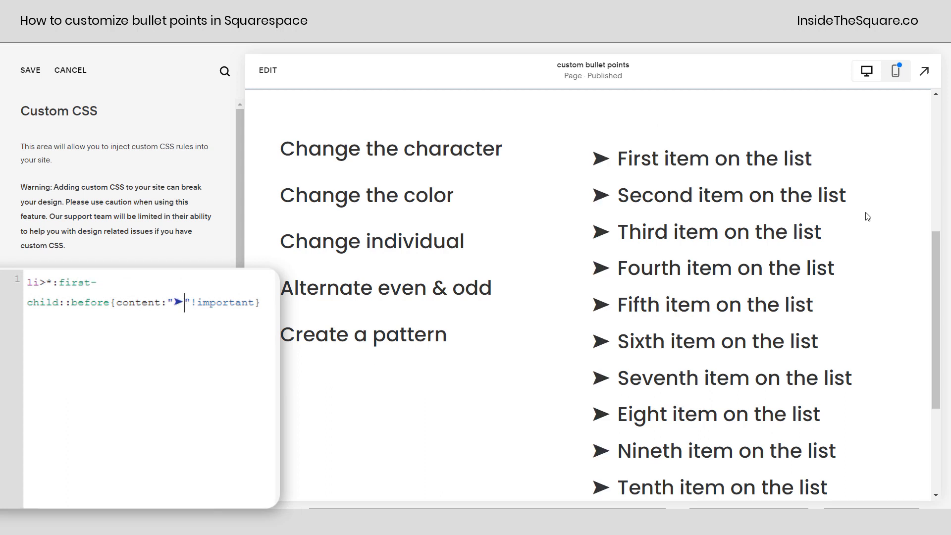
click(251, 304)
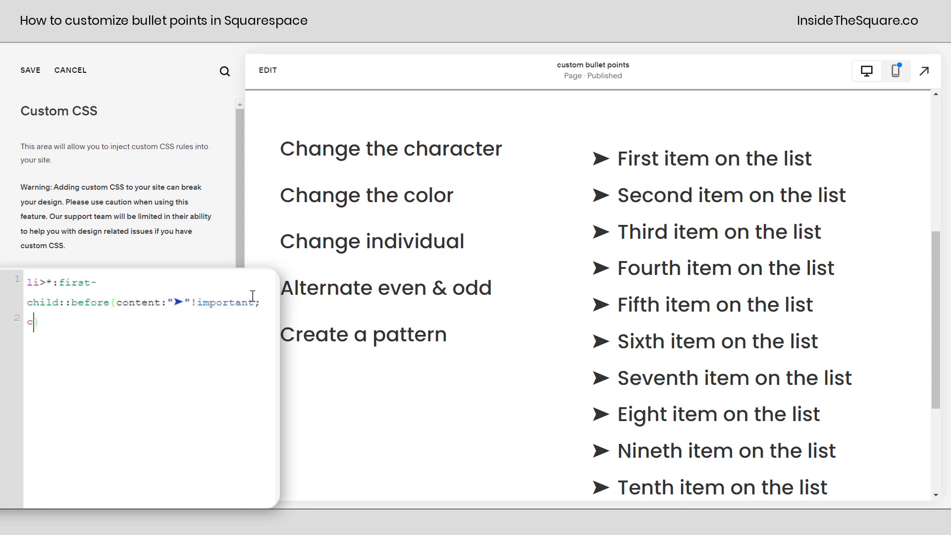
Add a color property to the rule, first as teal #a1d9dd, then changed to red.
text(olor:)
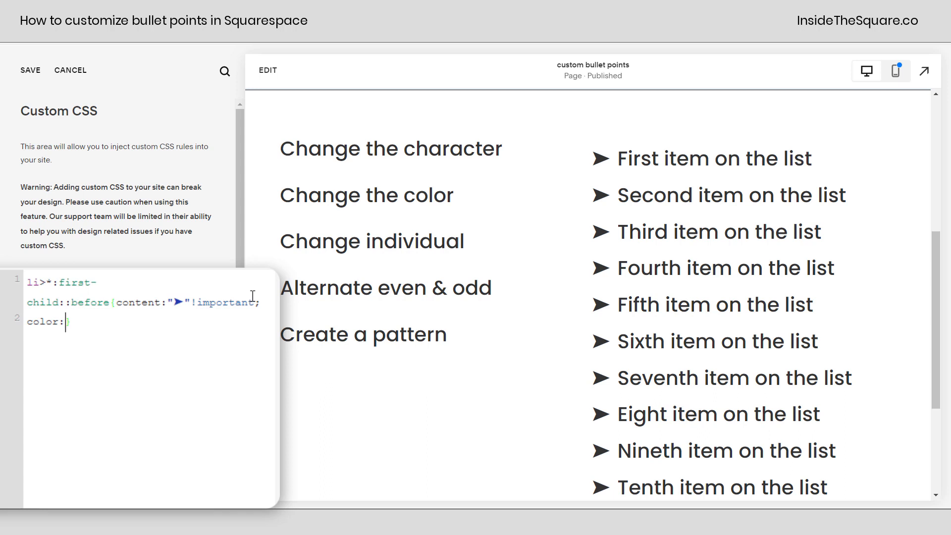
text(#a1d9dd)
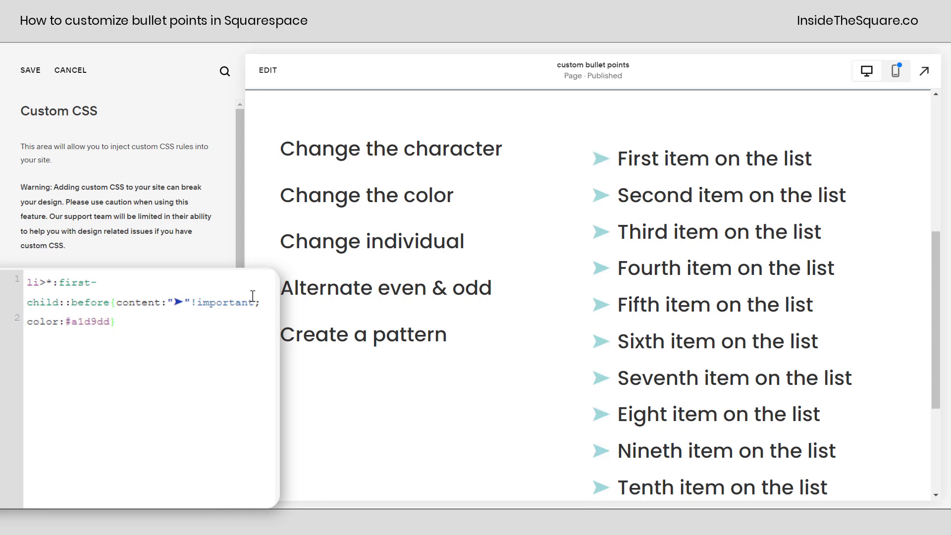
double_click(86, 321)
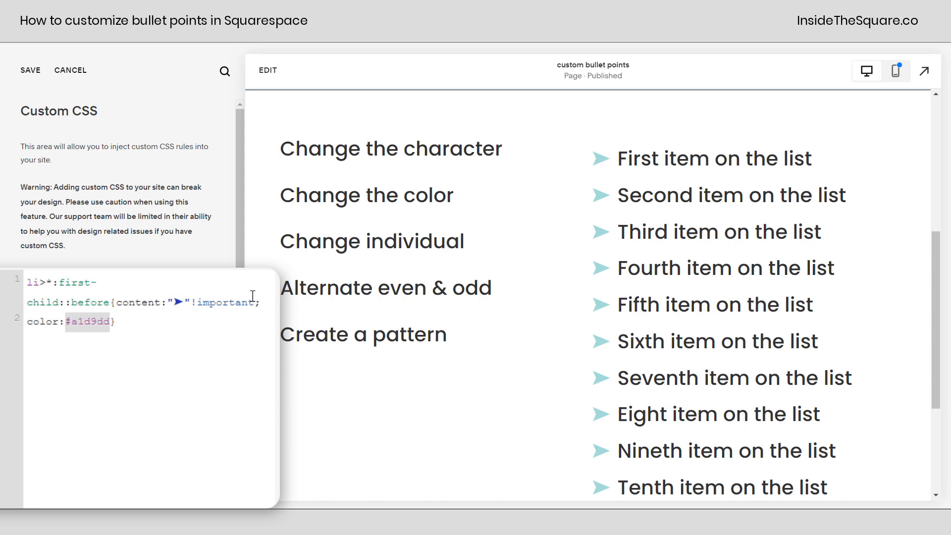
text(red)
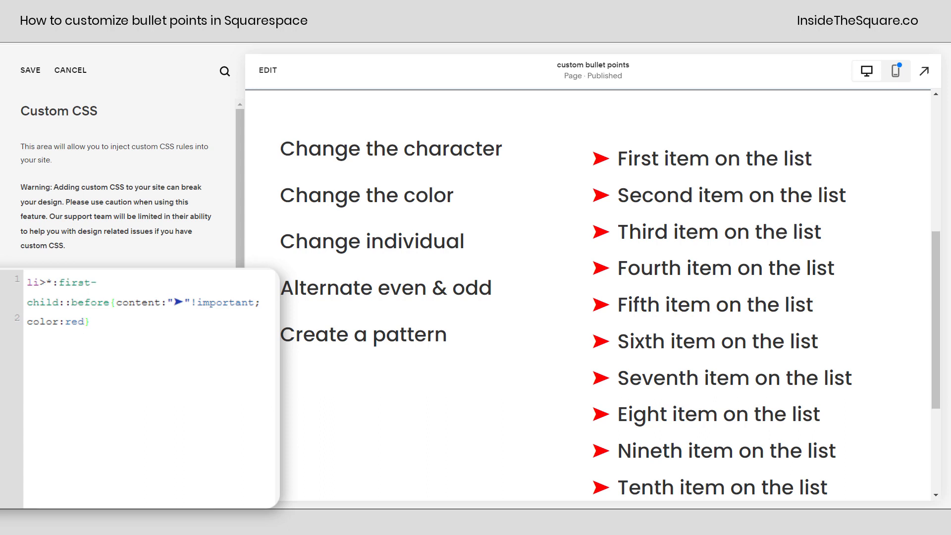
Add nth-of-type(1) and nth-of-type(2) rules colouring the first bullet green and the second blue.
text(li:nth-of-type(1)>*:first-child::before {color:green; })
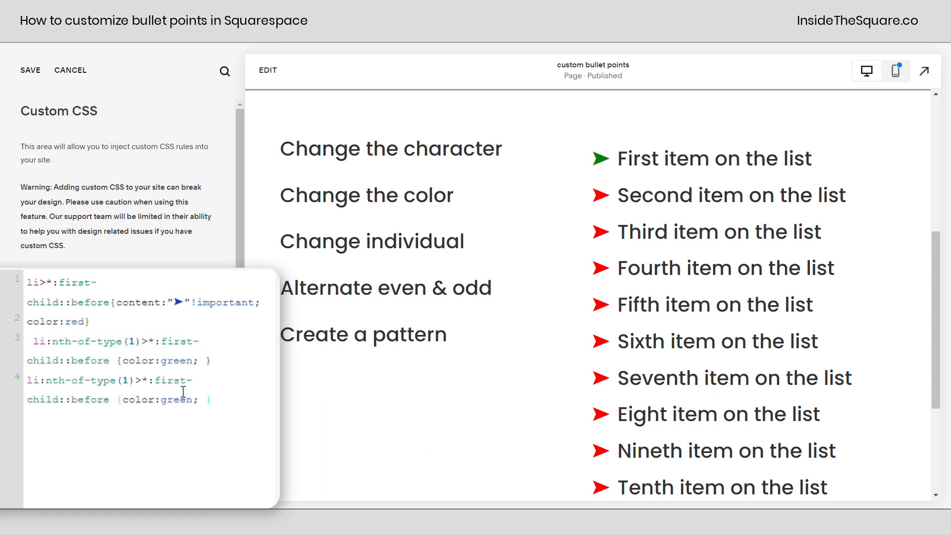
text(b)
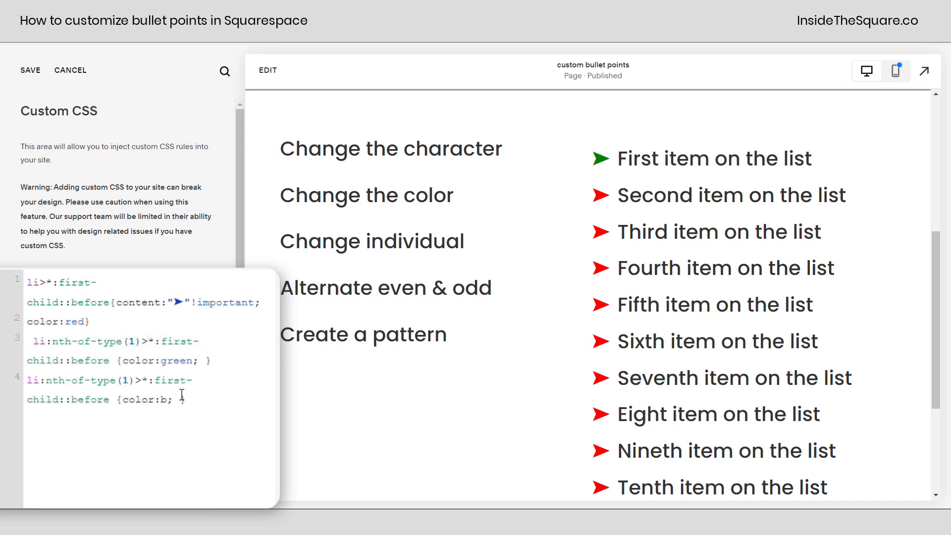
text(lue)
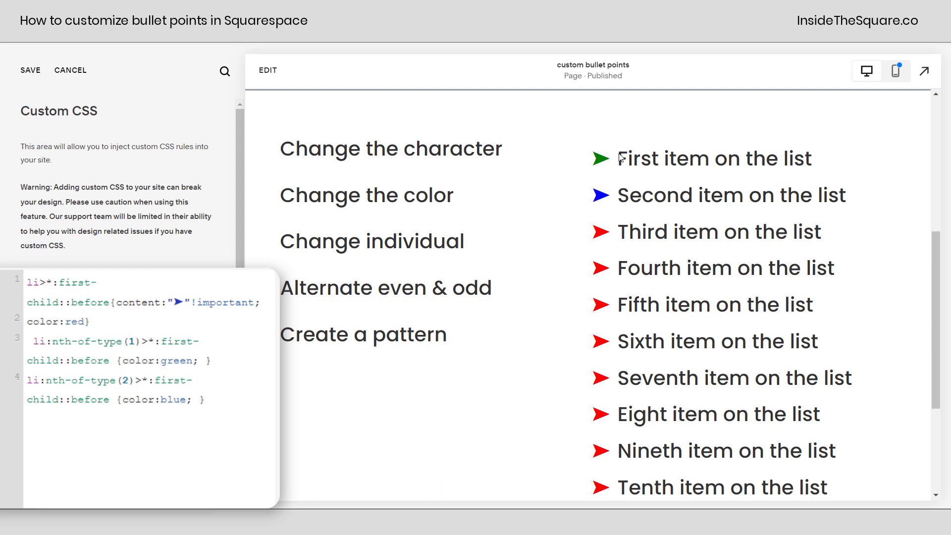
mouse_move(618, 236)
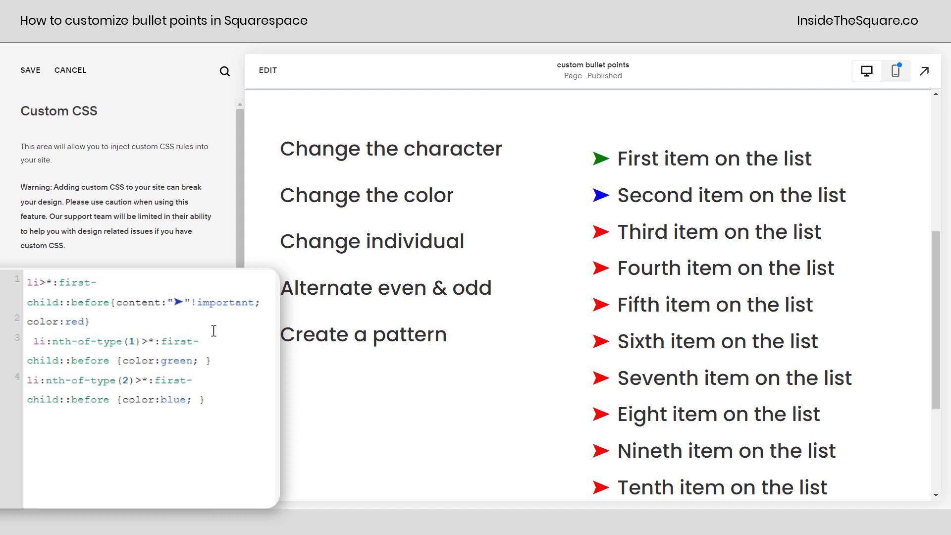
Change the per-item selectors to nth-of-type(odd) green and nth-of-type(even) blue.
click(130, 340)
text(odd)
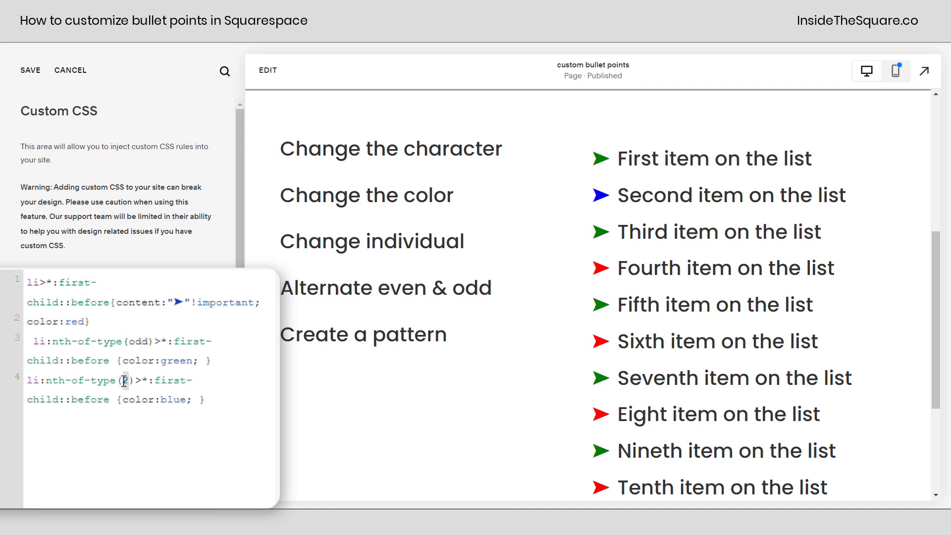
text(even)
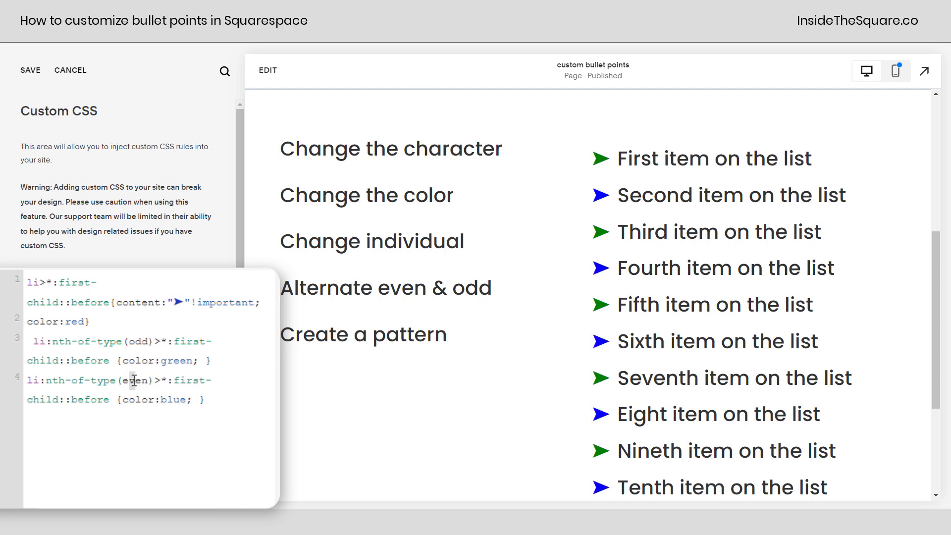
mouse_move(615, 245)
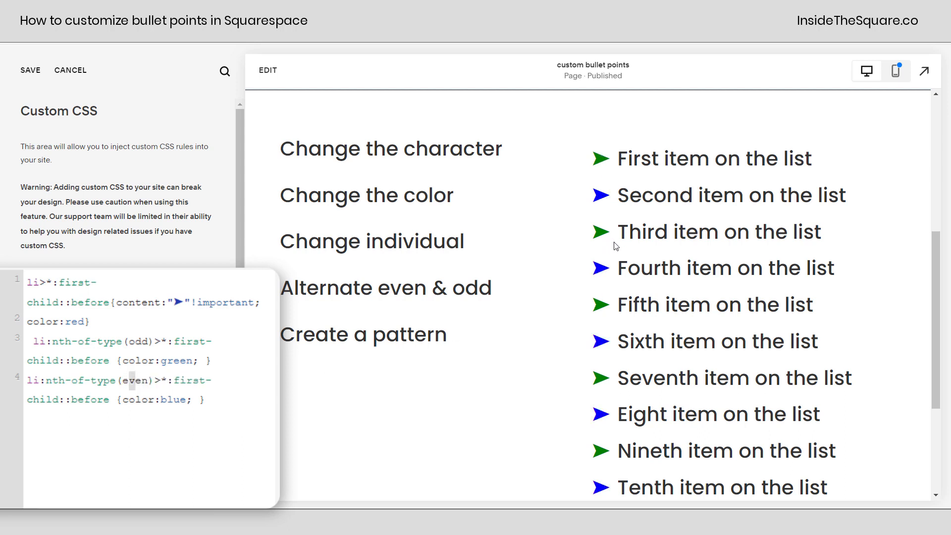
mouse_move(625, 360)
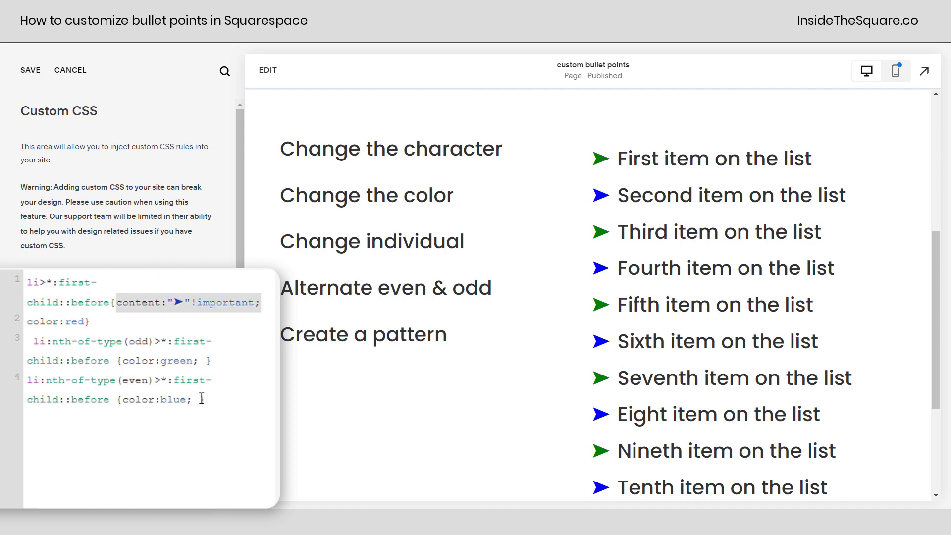
Add content:"➤"!important to the even rule and highlight the odd and even selectors.
text(content:"➤"!important;})
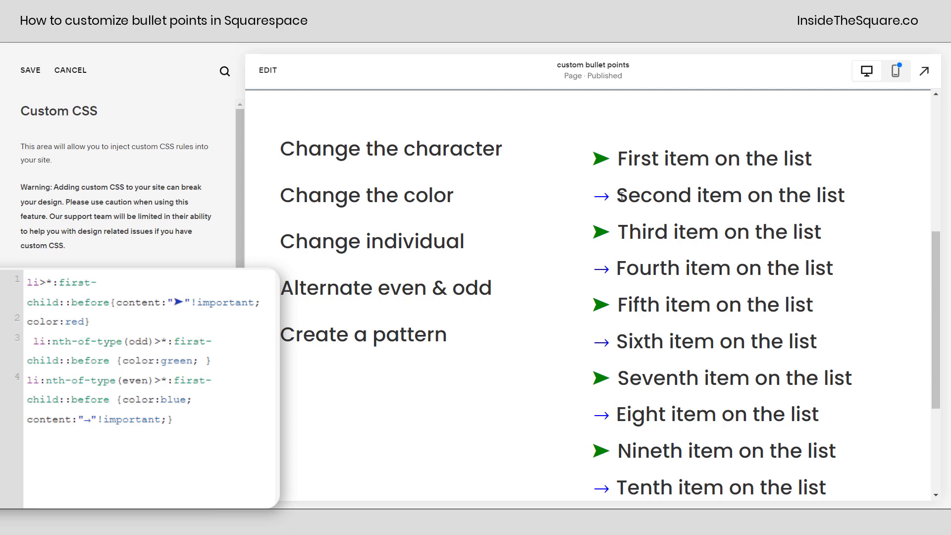
click(150, 341)
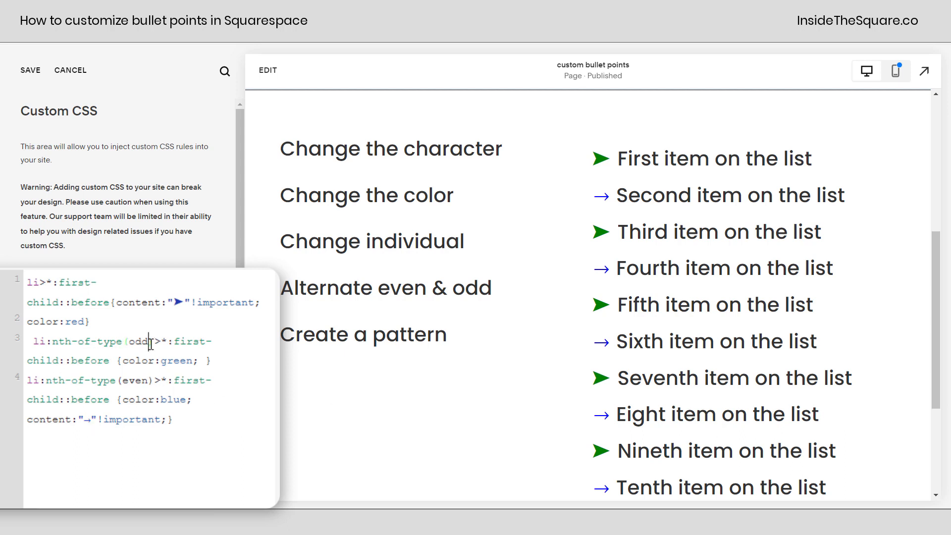
double_click(137, 380)
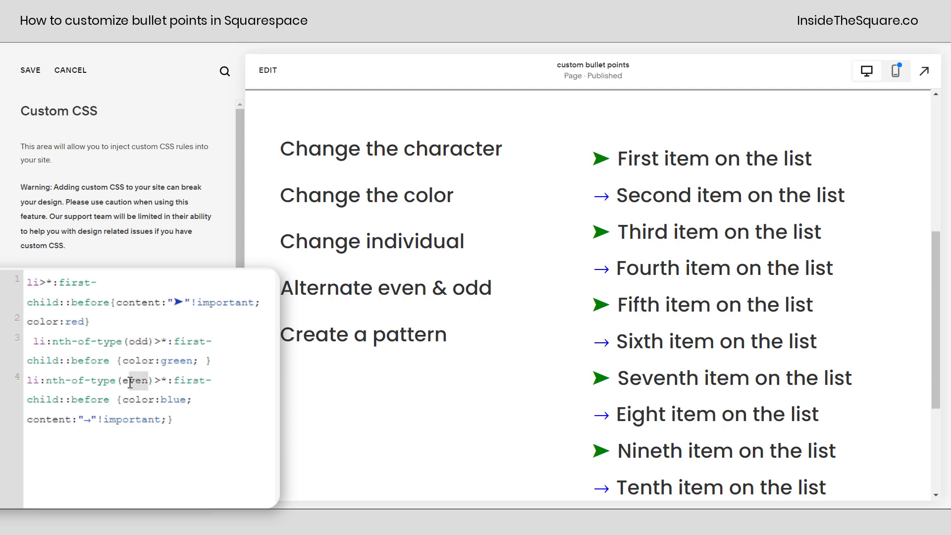
double_click(136, 380)
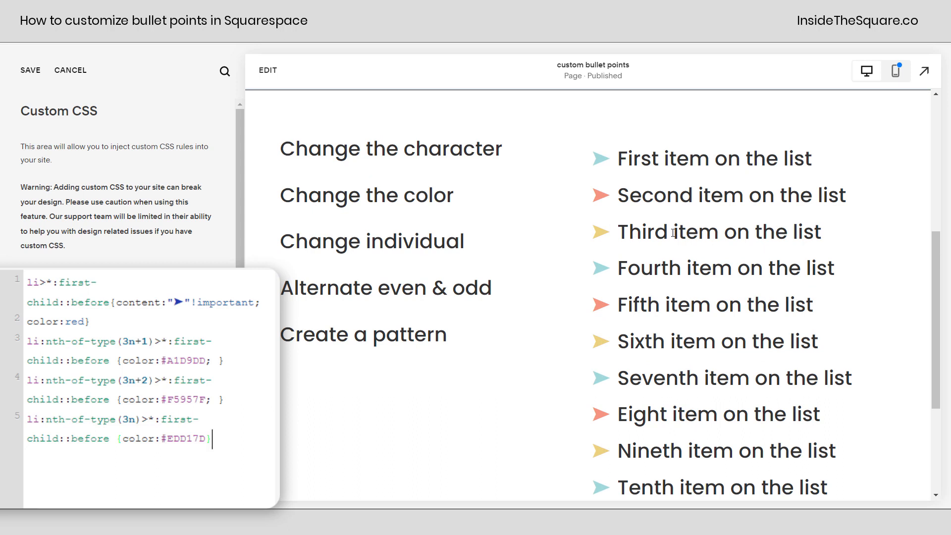
Replace the 3n+1 rule's #A1D9DD colour with red.
double_click(188, 361)
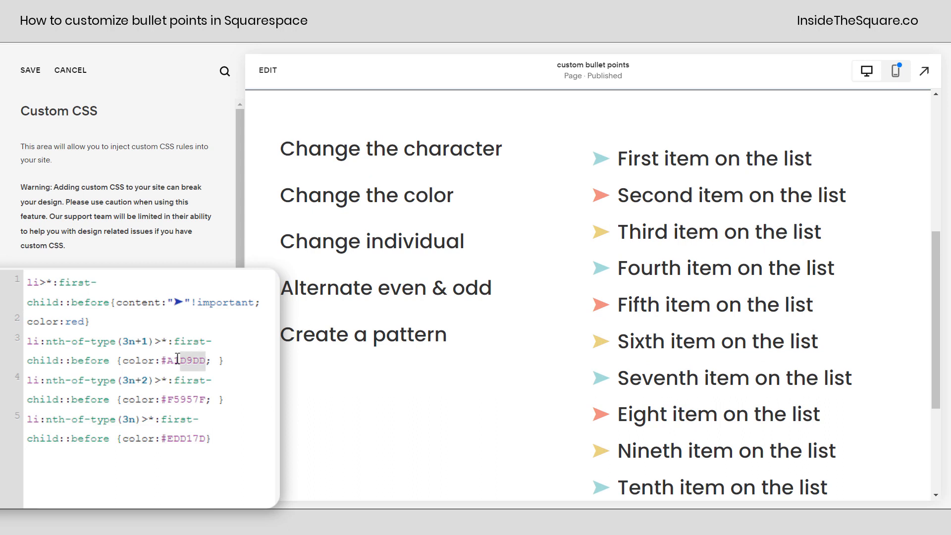
text(red)
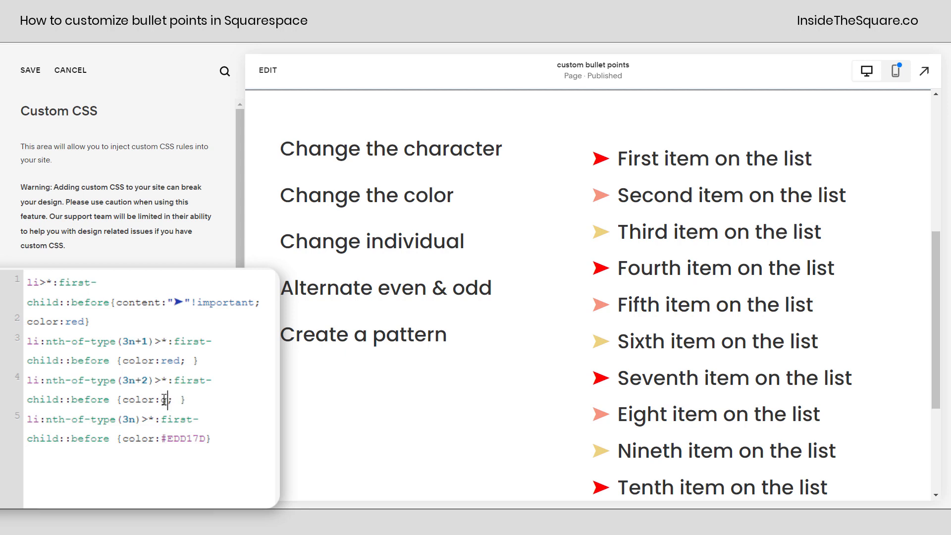
Set the 3n+2 colour to green and the 3n colour to blue, then save the custom CSS.
text(green)
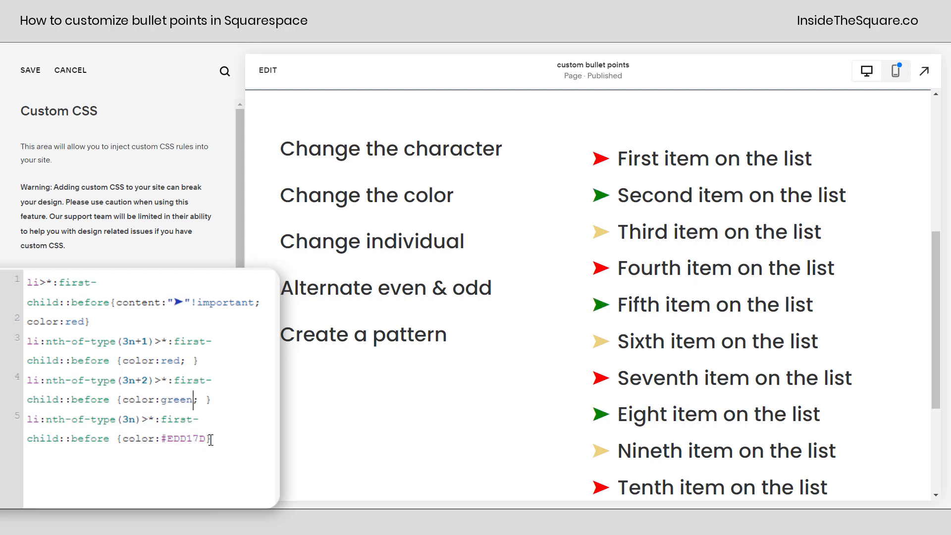
key(Backspace)
text(blue)
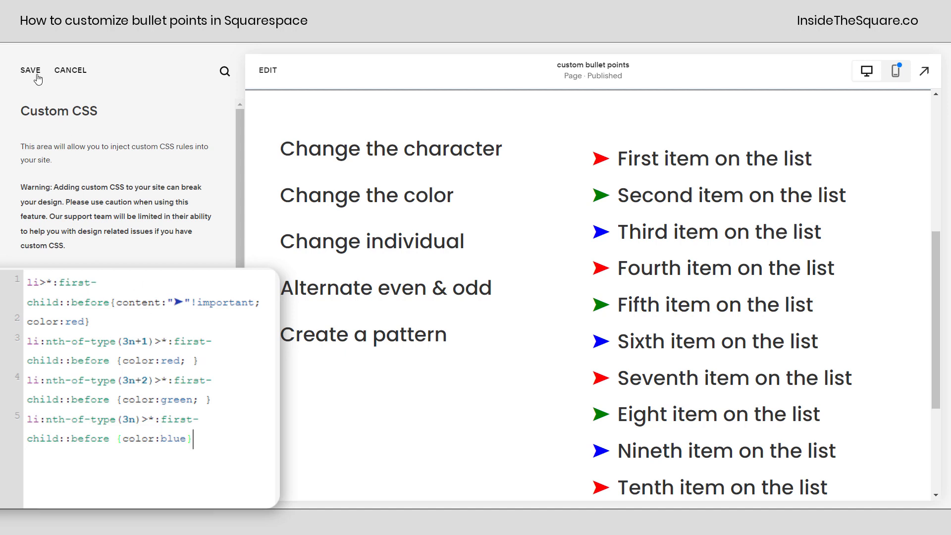
click(30, 69)
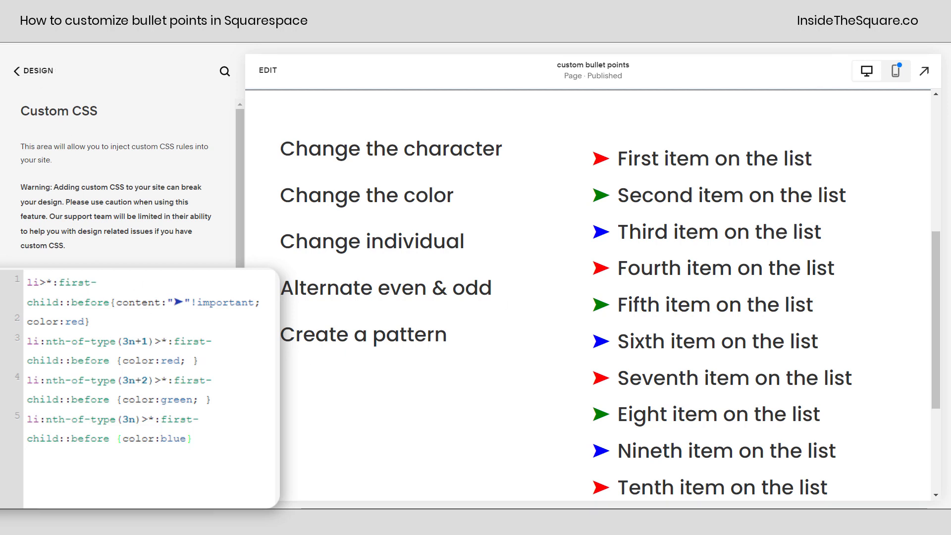